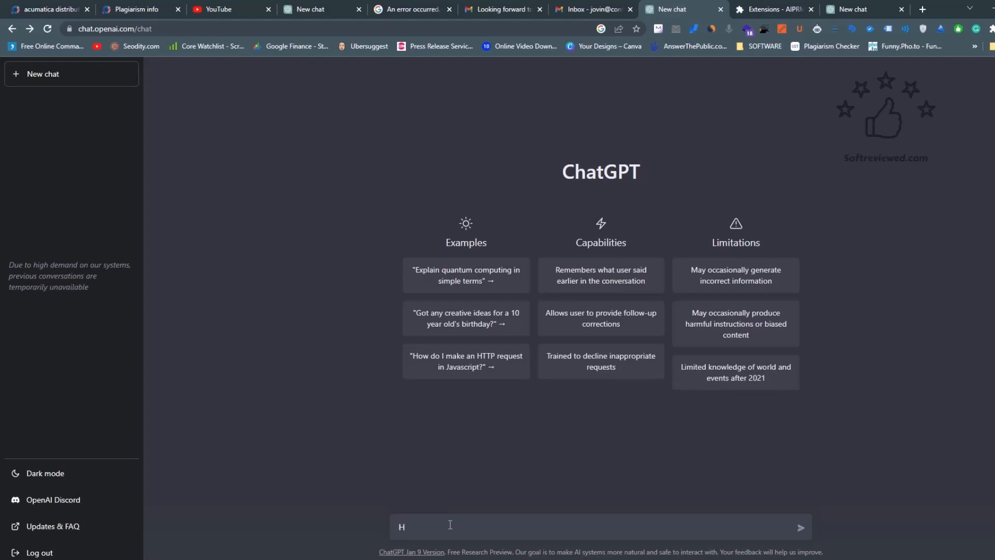
Step: Send the greeting "Hi dude are you there ?" in Chrome's ChatGPT
{"action": "type", "text": "i dude"}
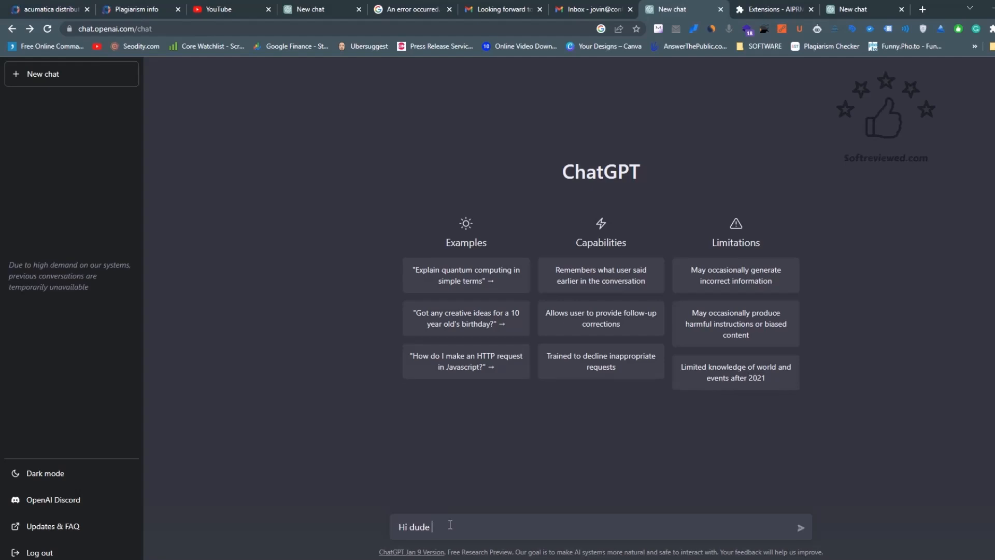
{"action": "type", "text": "are you"}
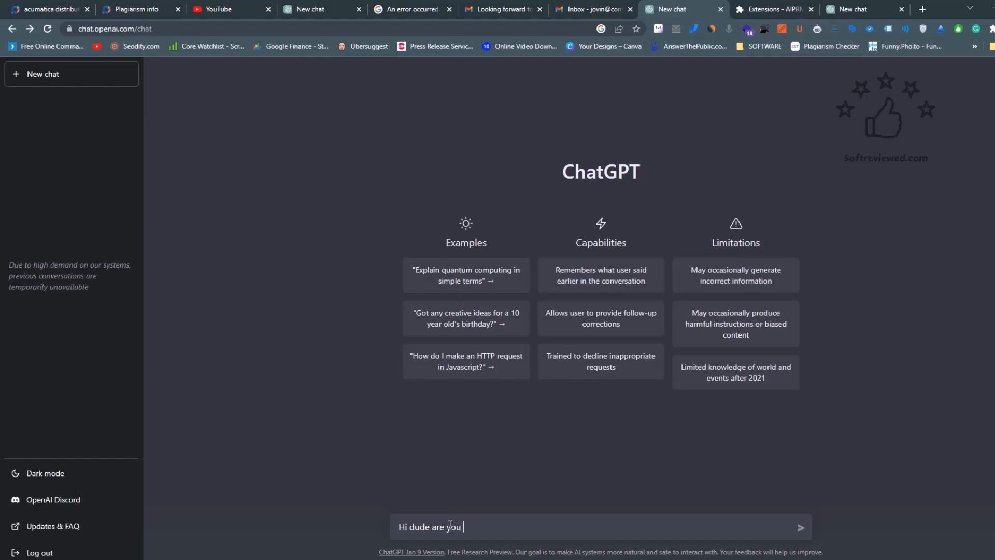
{"action": "type", "text": "there ?"}
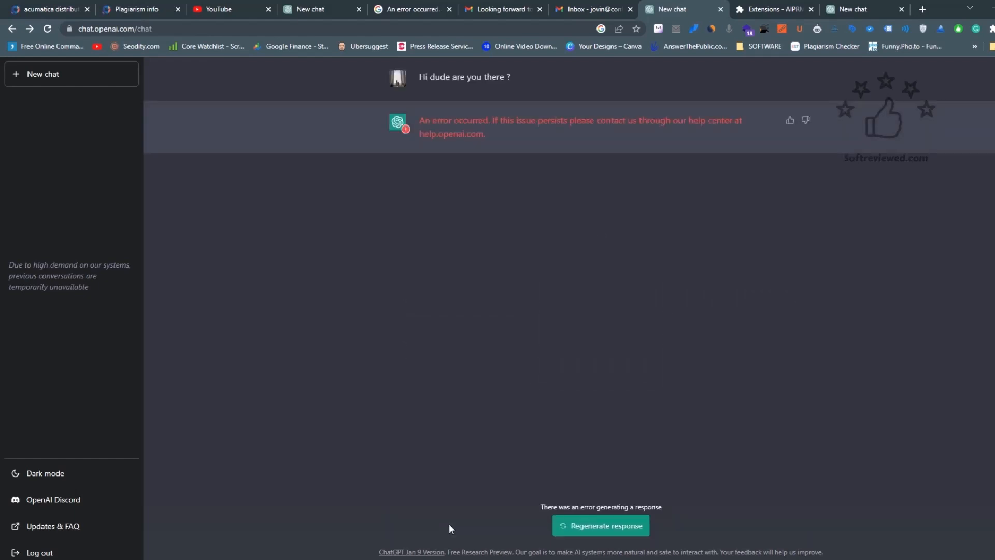
{"action": "mouse_move", "coordinate": [413, 113]}
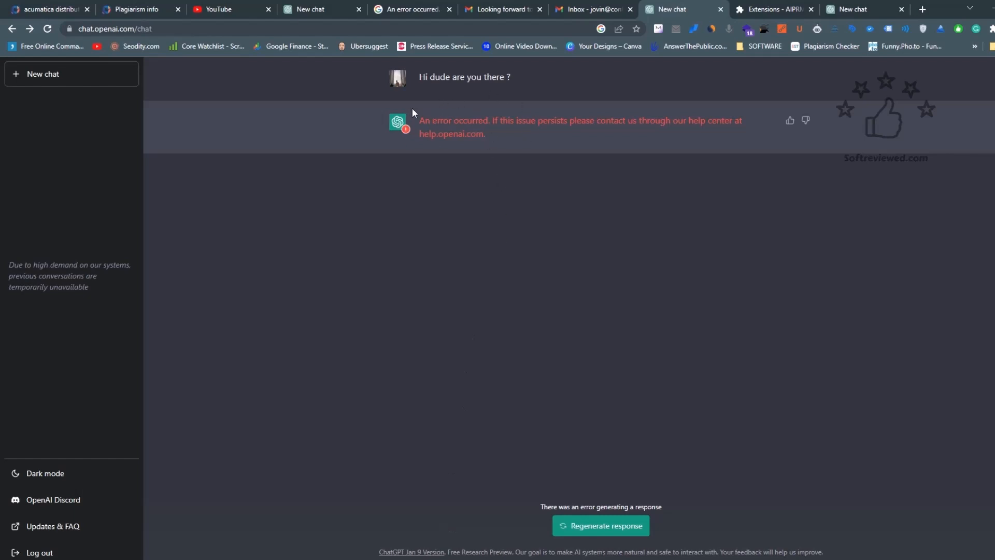
{"action": "mouse_move", "coordinate": [616, 284]}
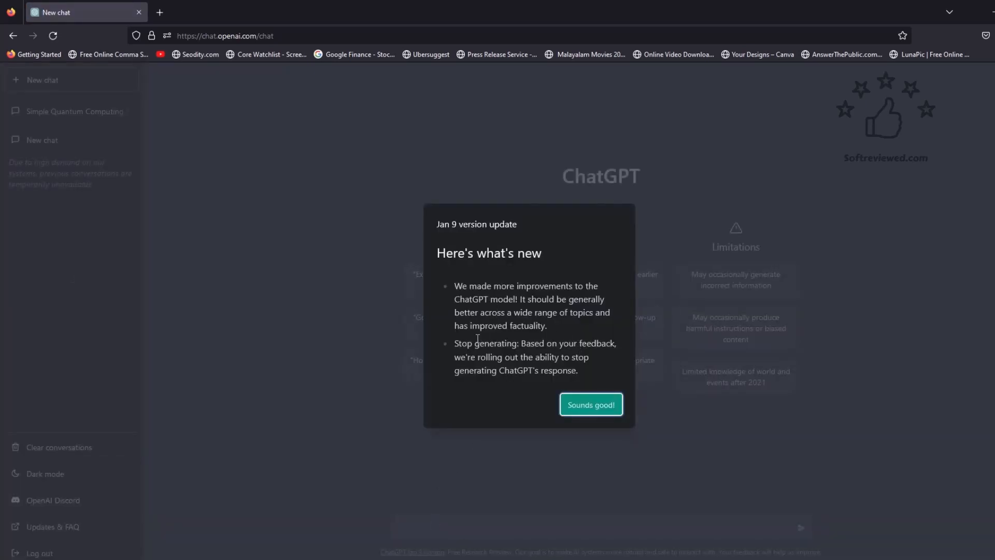
{"action": "mouse_move", "coordinate": [602, 412]}
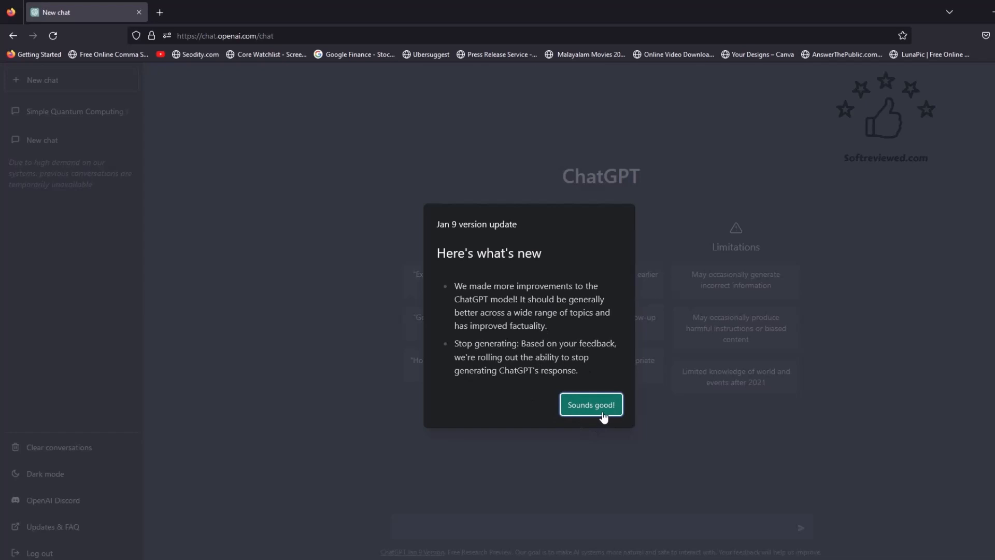
Step: Dismiss the Jan 9 update notice in Firefox with "Sounds good!"
{"action": "left_click", "coordinate": [590, 404]}
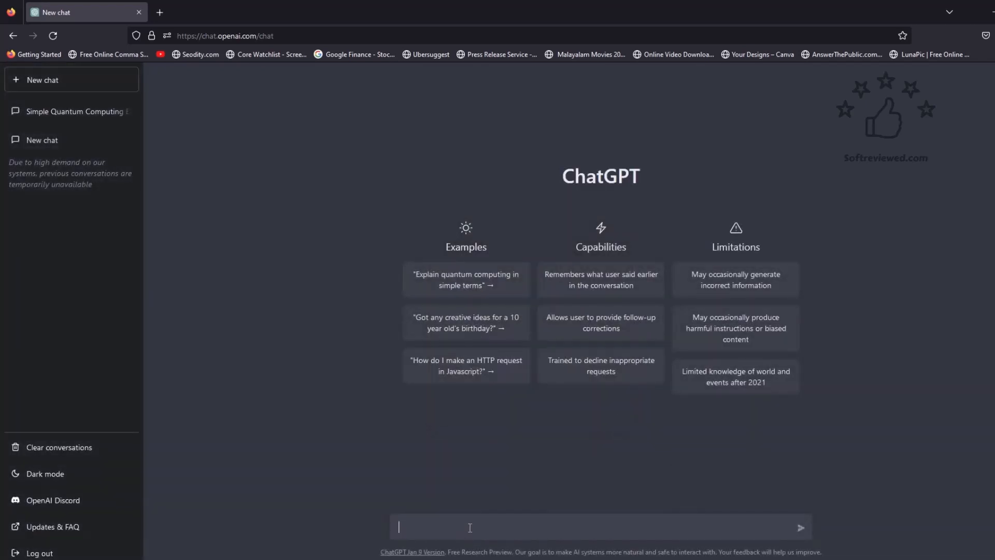
Step: Type "hi dude are you here ?" into the Firefox chat's message box
{"action": "type", "text": "hi"}
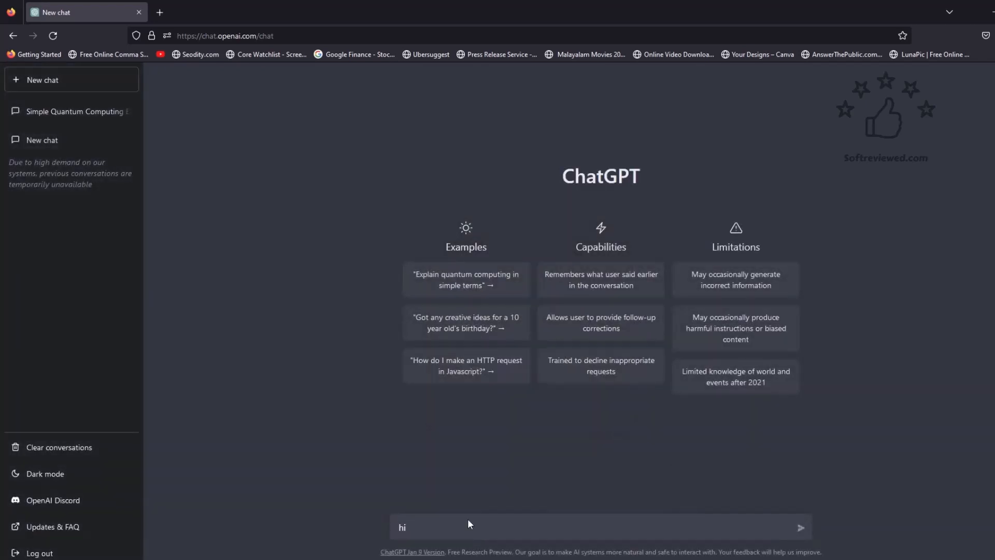
{"action": "type", "text": "dude ar"}
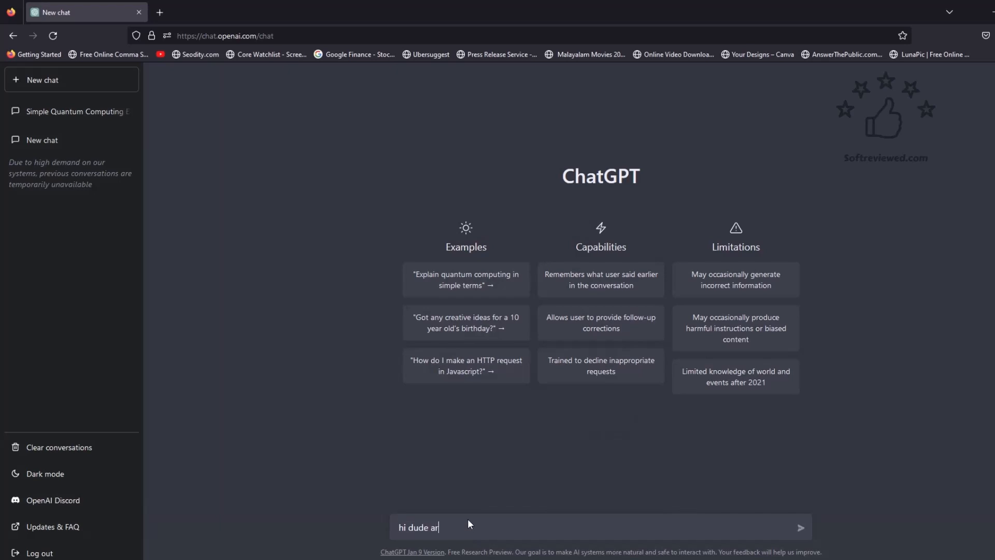
{"action": "type", "text": "e you h"}
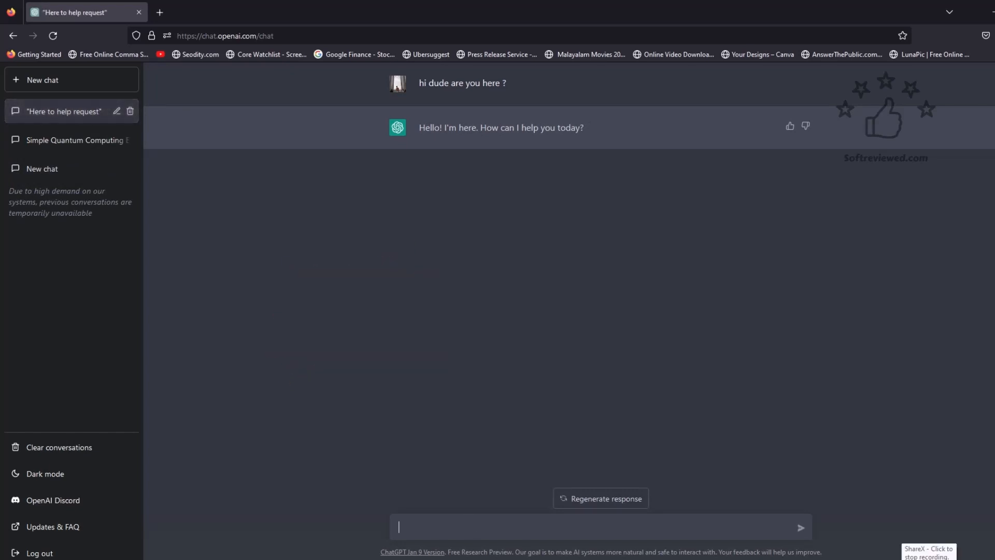
Step: After the "Hello! I'm here" reply, return to the Chrome chat window
{"action": "left_click", "coordinate": [42, 74]}
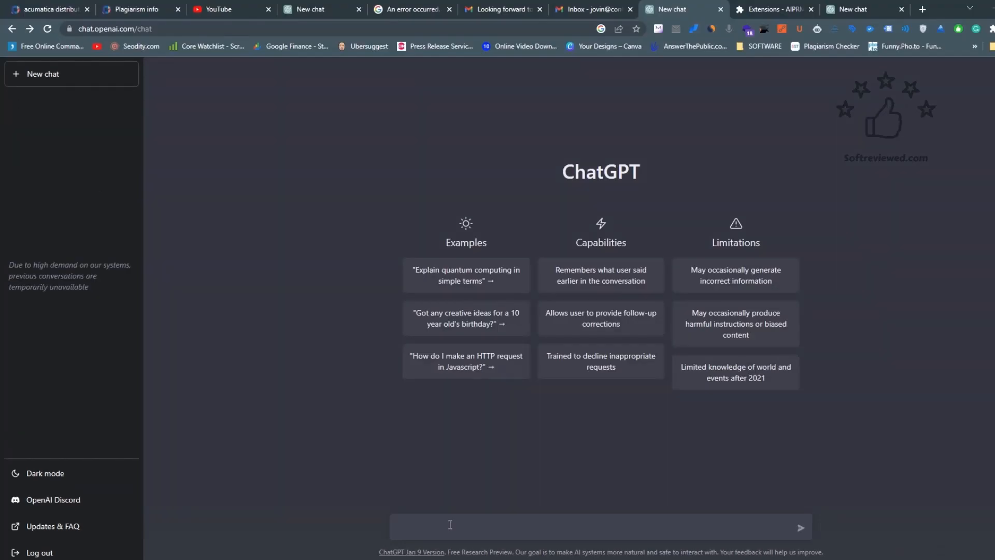